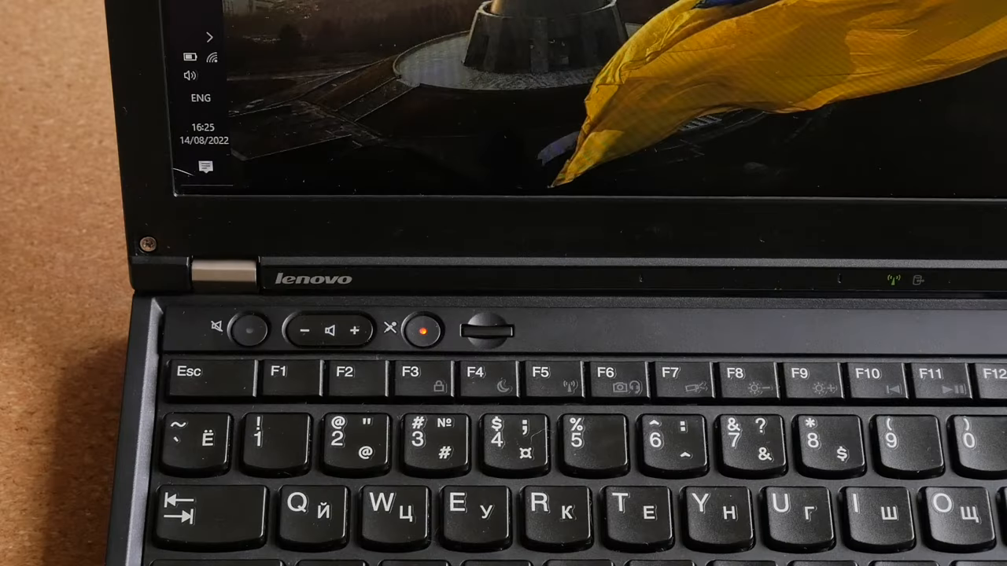
click(248, 328)
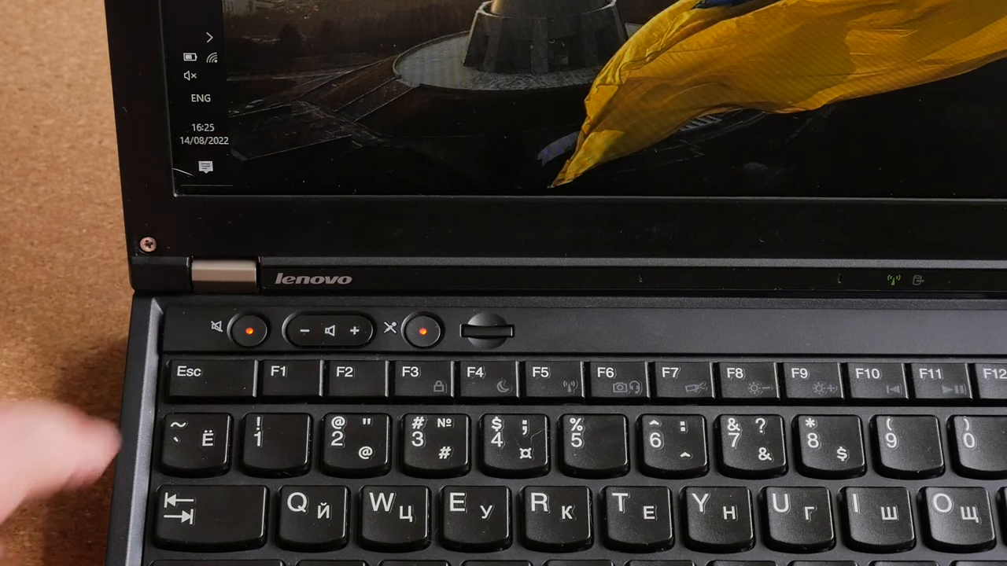